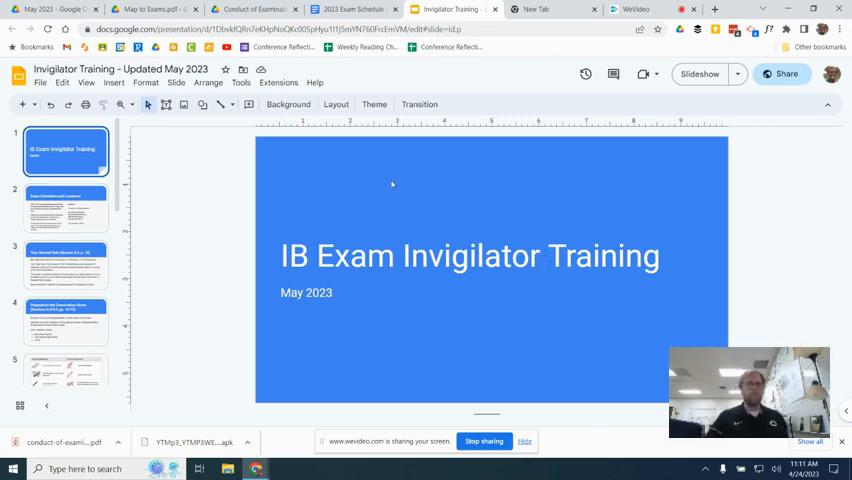
mouse_move(708, 336)
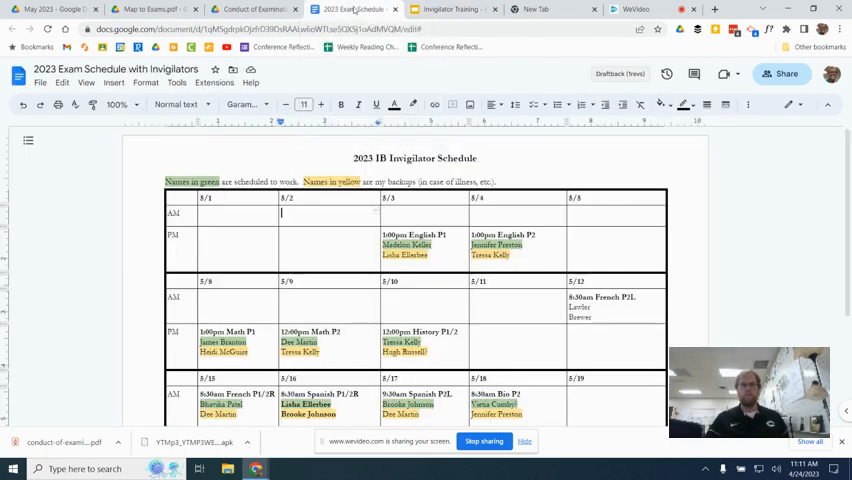
Bring up the Conduct of examinations booklet 2023 PDF in the Drive viewer.
scroll(down, 3)
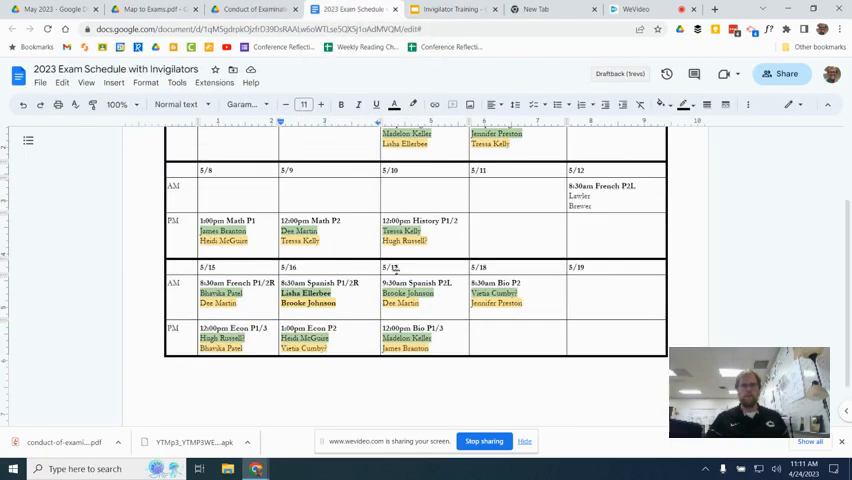
scroll(up, 3)
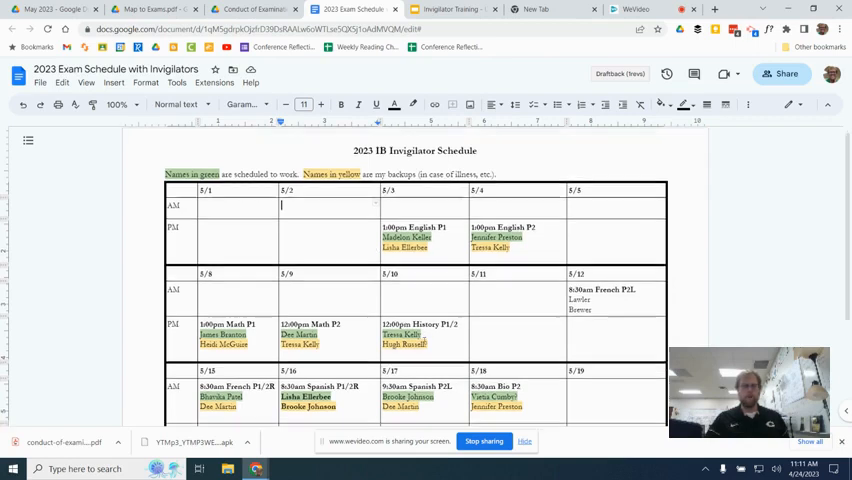
scroll(down, 3)
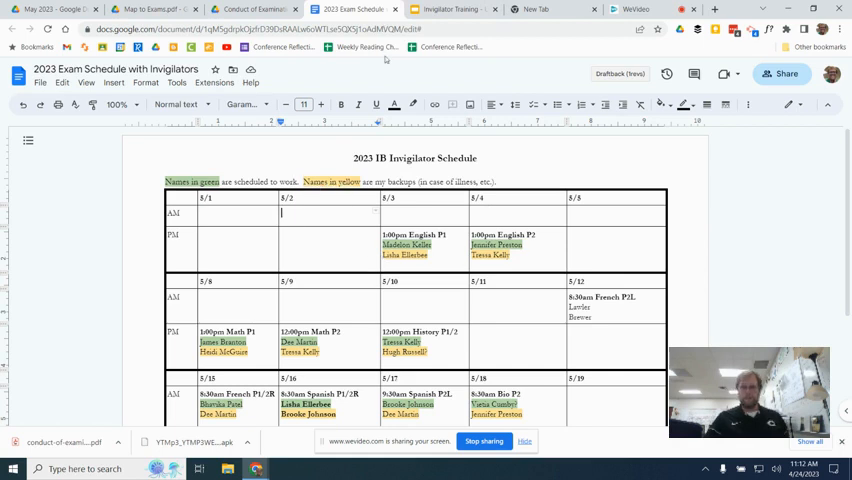
mouse_move(356, 8)
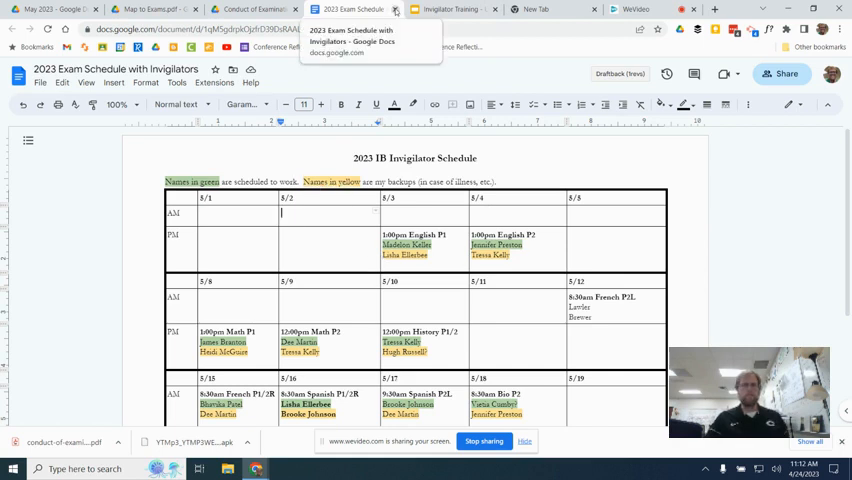
click(252, 8)
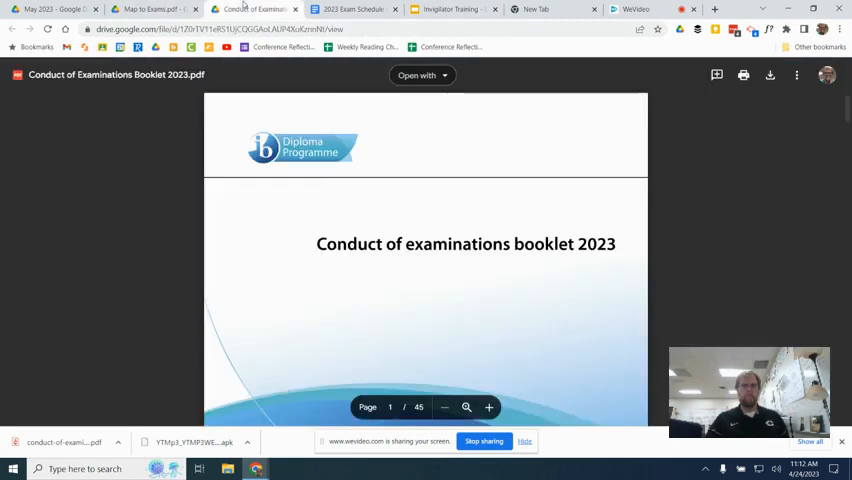
Glance at the Your General Role slide in the deck, then return to the booklet PDF.
click(452, 8)
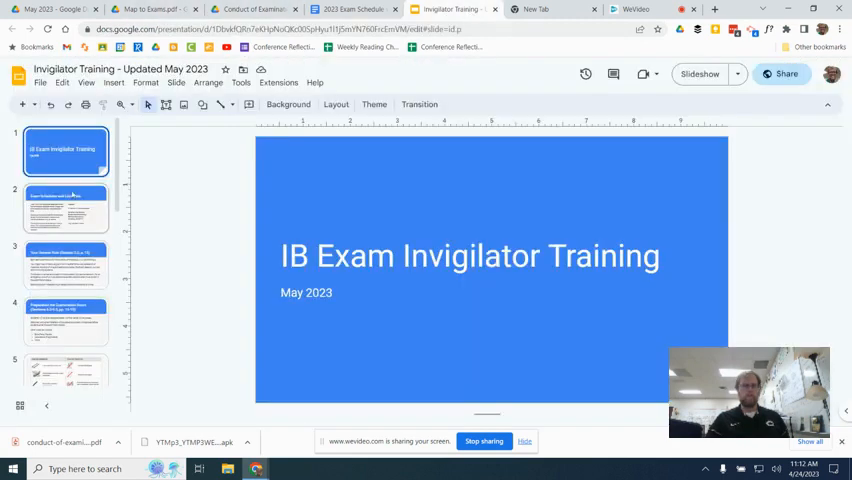
click(64, 264)
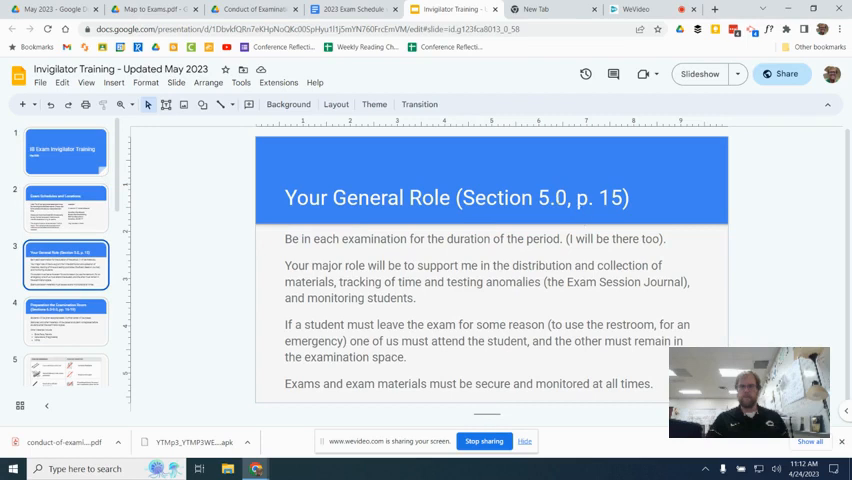
click(252, 8)
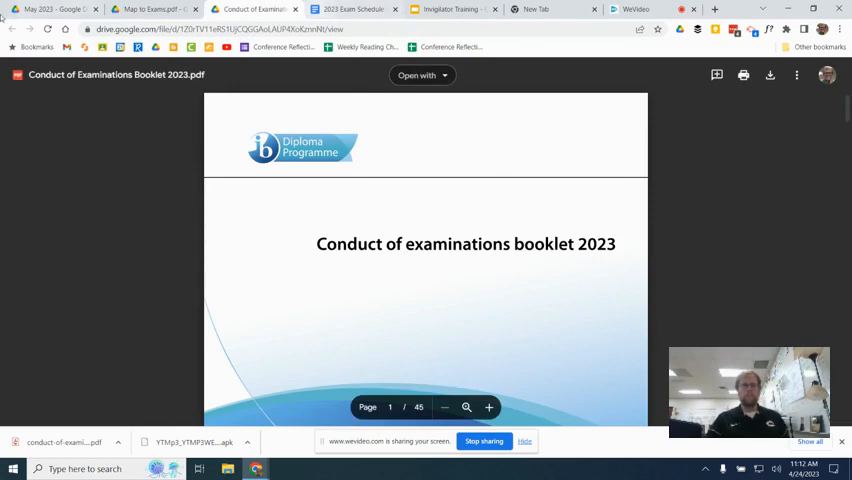
View the Map to Exams PDF, then return to the training deck's Exam Schedules and Locations slide.
click(150, 8)
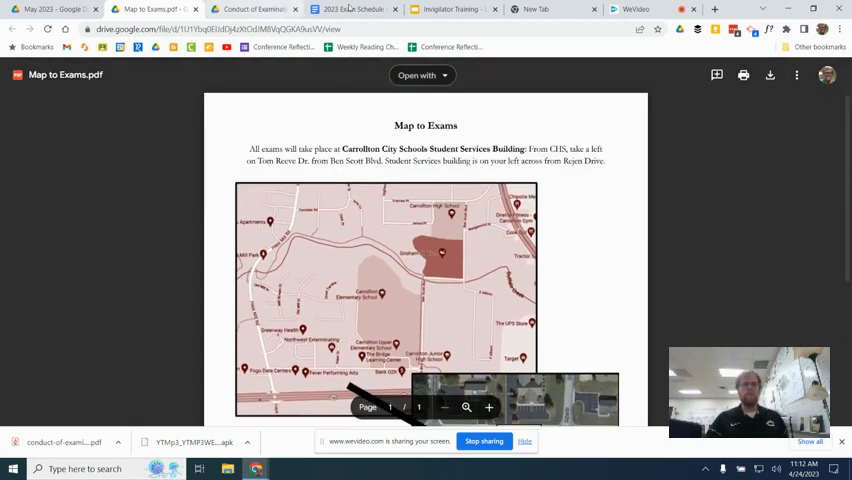
click(446, 8)
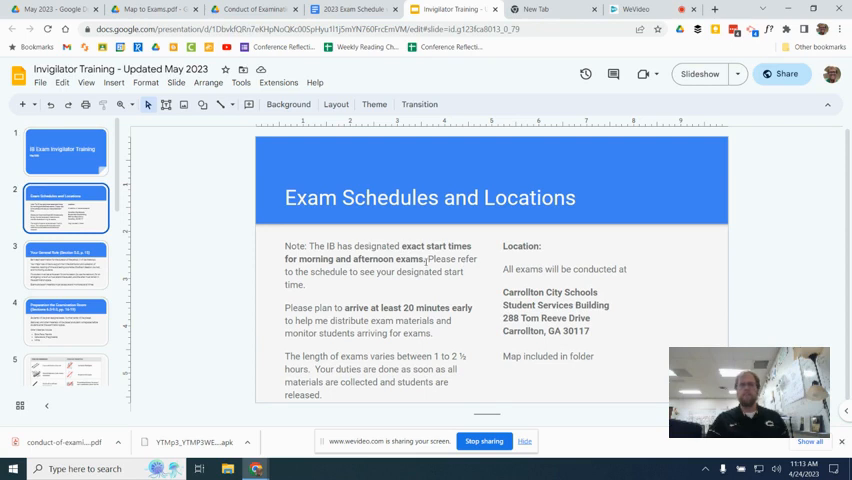
Review the exam timing notes, then move to the Your General Role (Section 5.0, p. 15) slide.
click(350, 8)
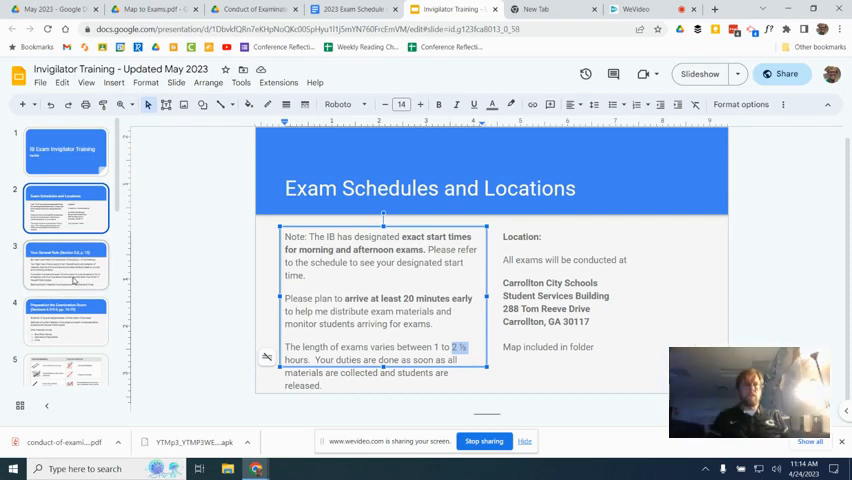
click(66, 256)
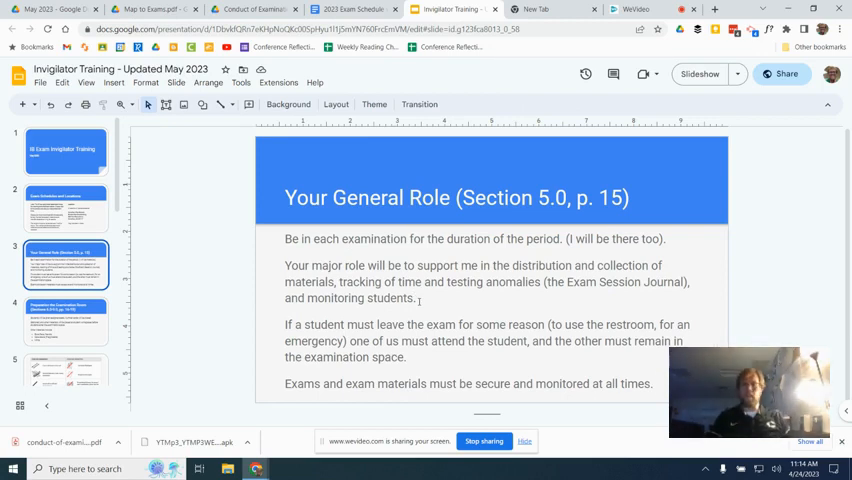
click(480, 280)
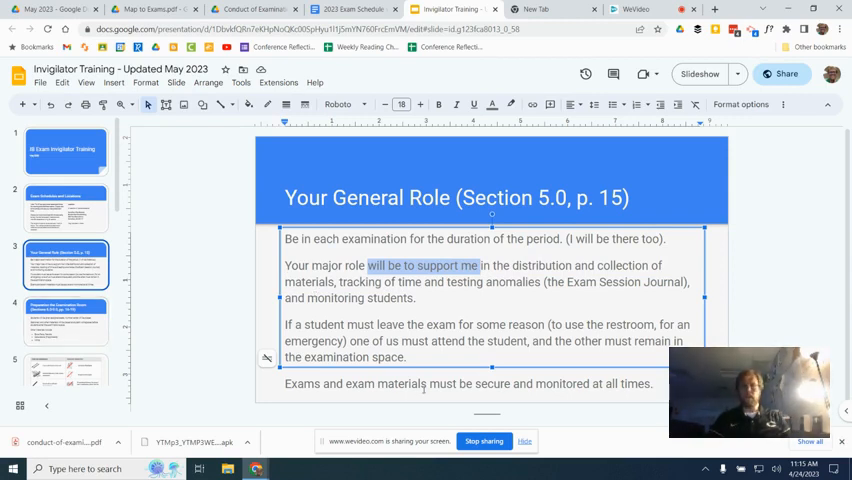
click(66, 322)
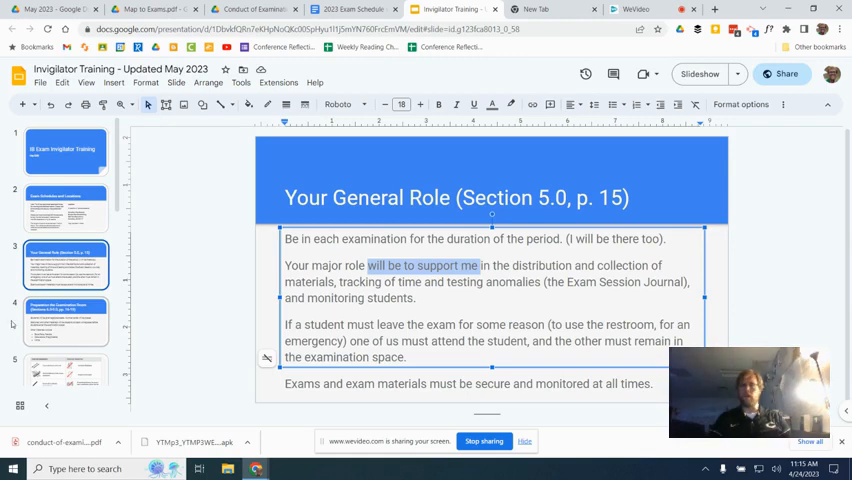
click(66, 322)
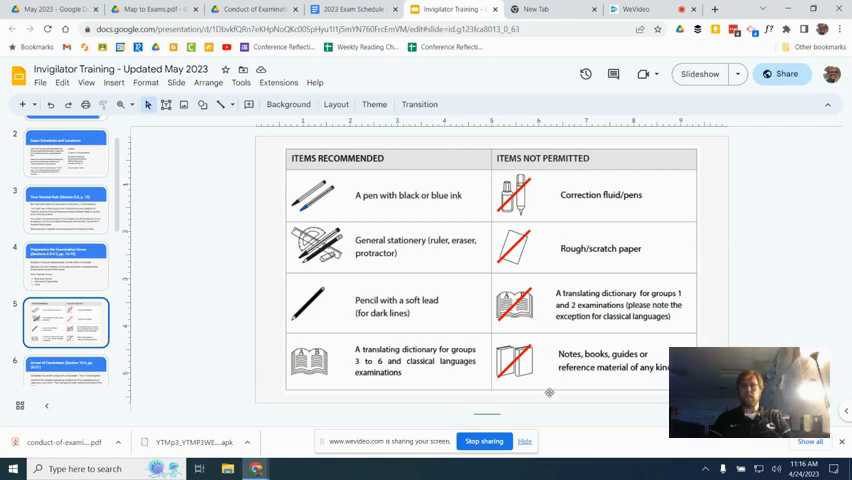
mouse_move(348, 212)
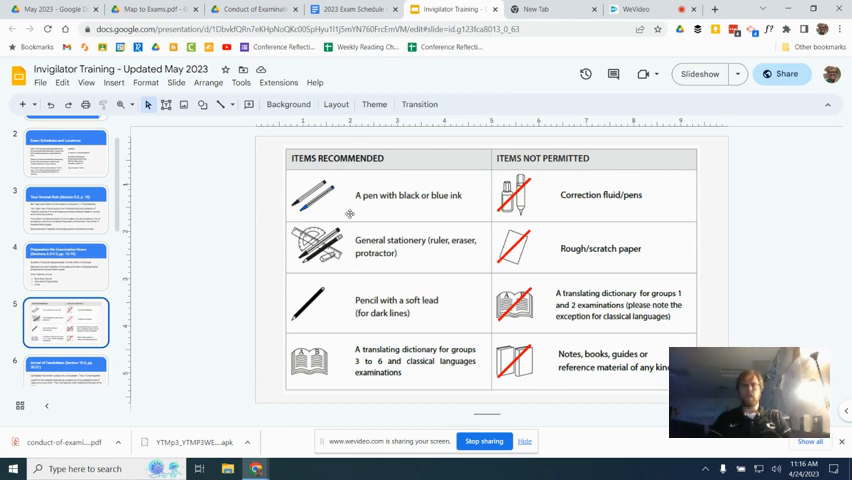
mouse_move(284, 192)
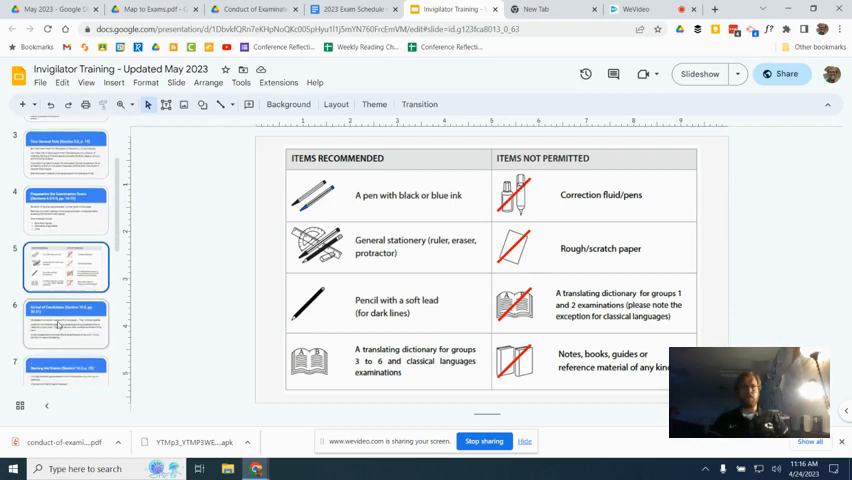
Review the Arrival of Candidates slide, then show Starting the Exams (Section 13.0, p. 25).
click(68, 324)
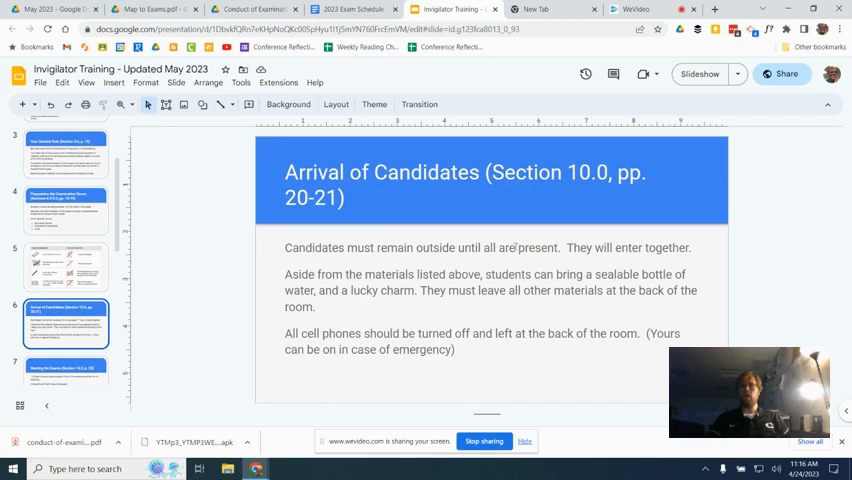
mouse_move(492, 242)
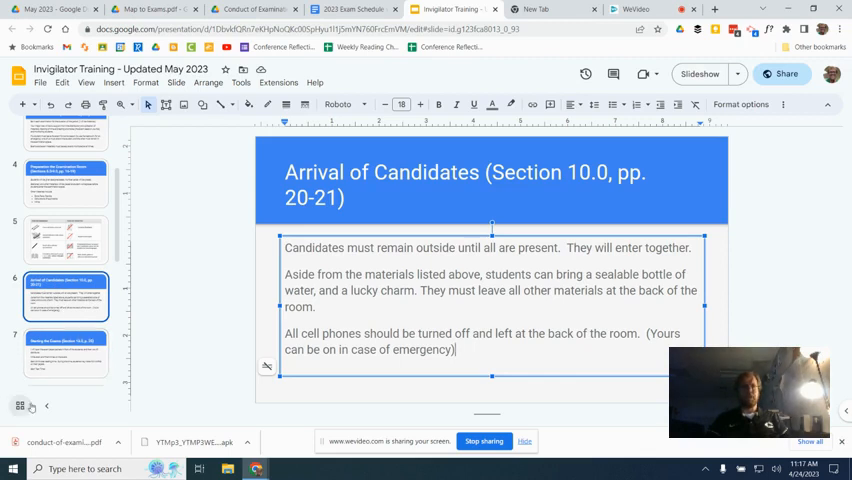
double_click(300, 308)
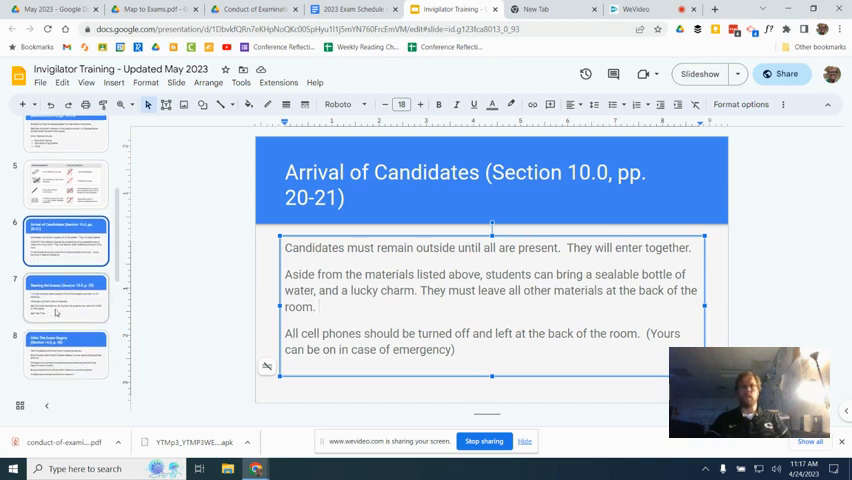
click(64, 300)
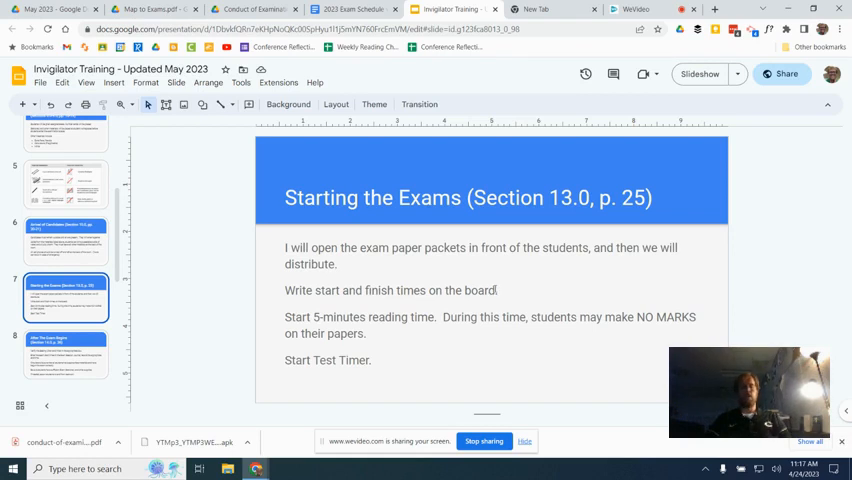
Highlight the exam-start instructions, then show After The Exam Begins (Section 14.0, p. 26).
triple_click(390, 290)
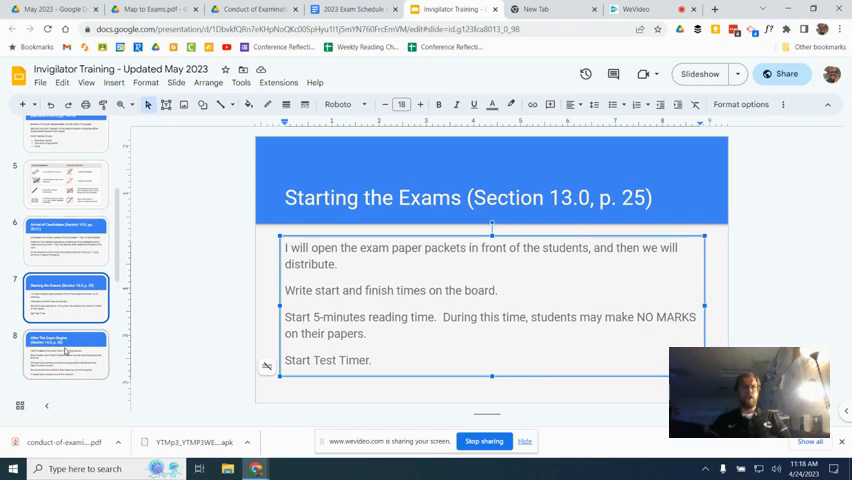
click(66, 356)
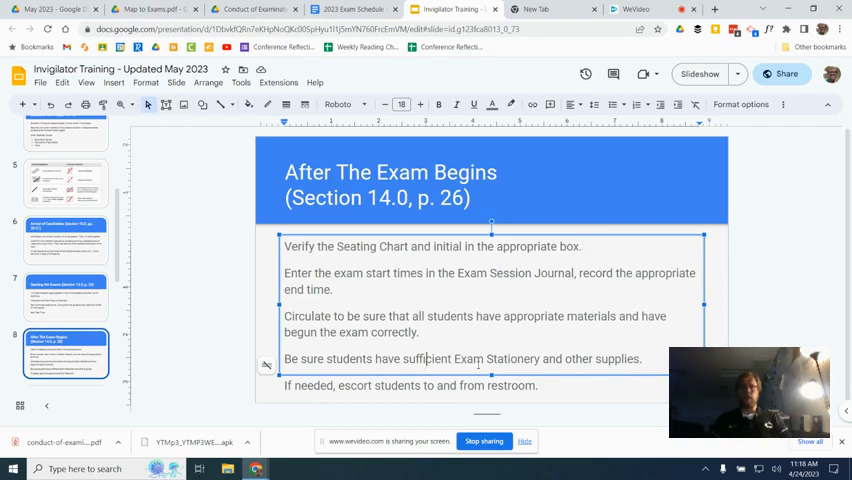
double_click(494, 358)
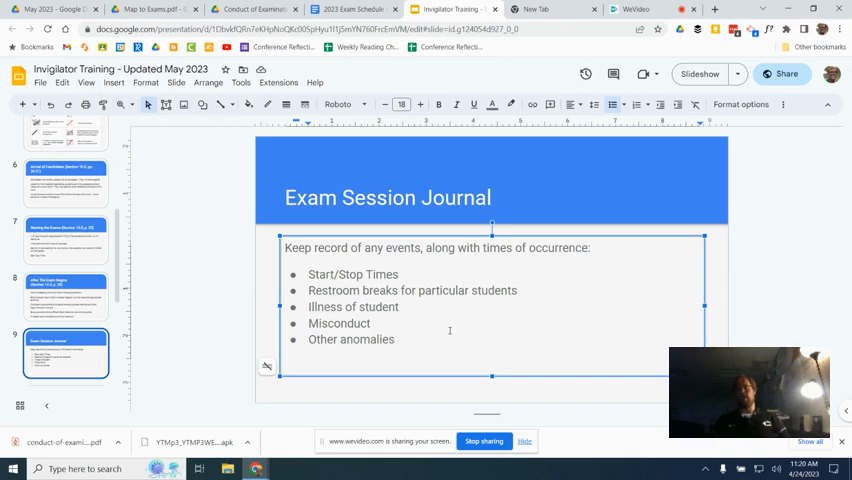
mouse_move(168, 240)
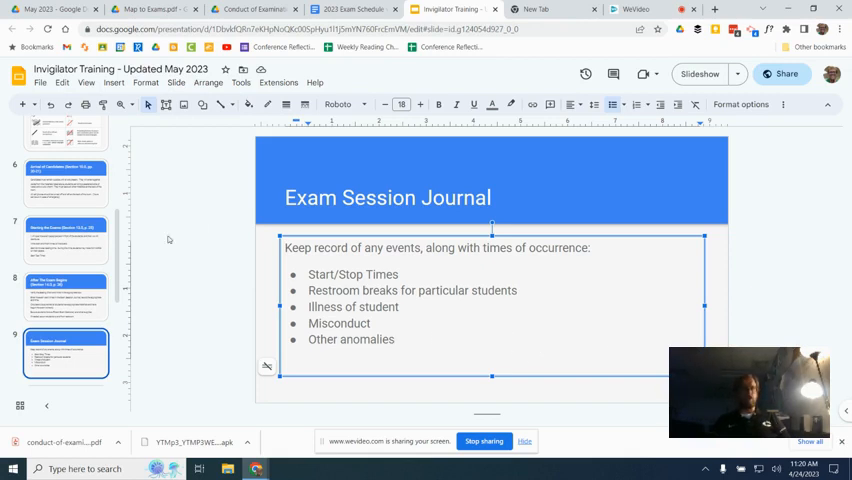
Scroll the filmstrip down to reach the Ending examinations (Section 16.0, p. 28) slide.
scroll(down, 3)
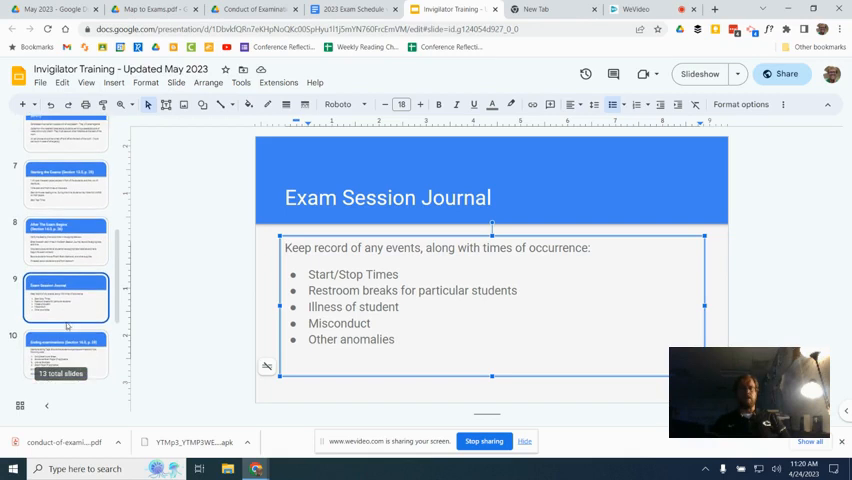
scroll(down, 3)
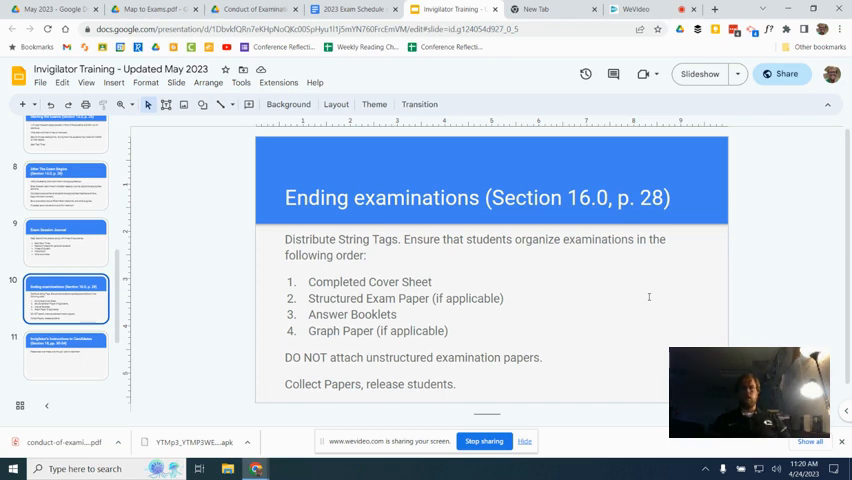
Flip between Instructions to Candidates and Ending examinations, landing on After candidates have left (Section 19).
click(66, 352)
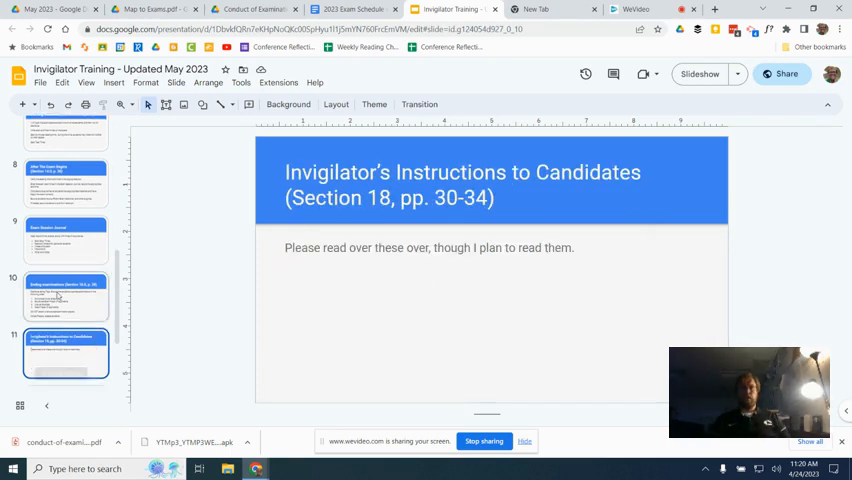
click(66, 296)
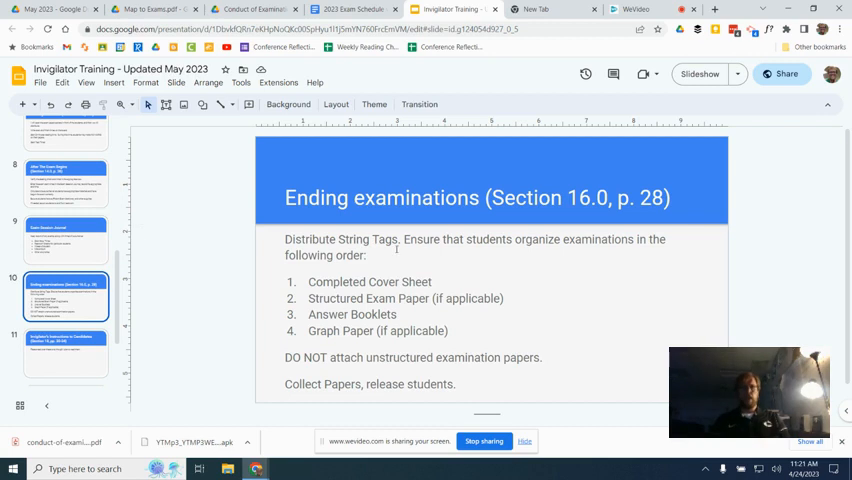
click(66, 352)
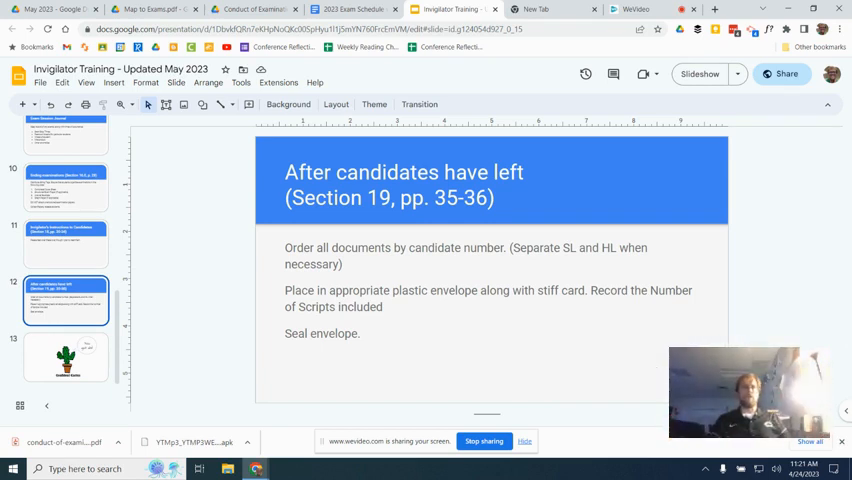
Show the closing Confident Cactus 'You got dis!' slide, then return to the 2023 invigilator schedule doc.
click(66, 356)
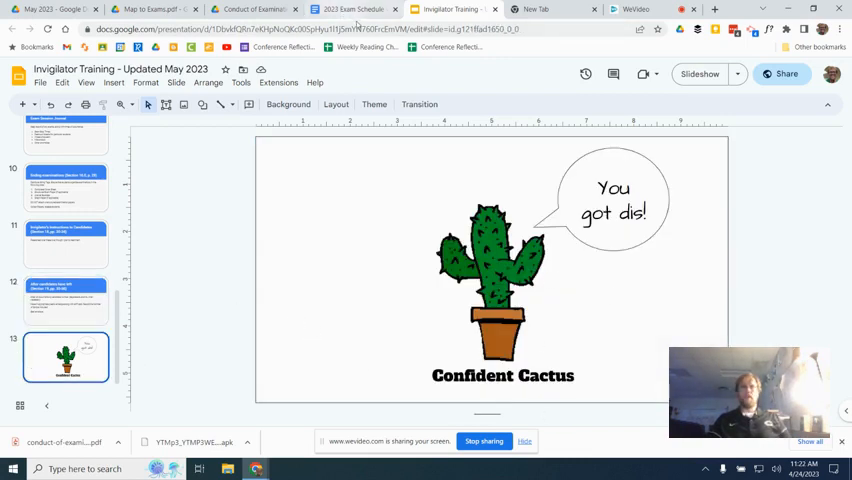
click(350, 8)
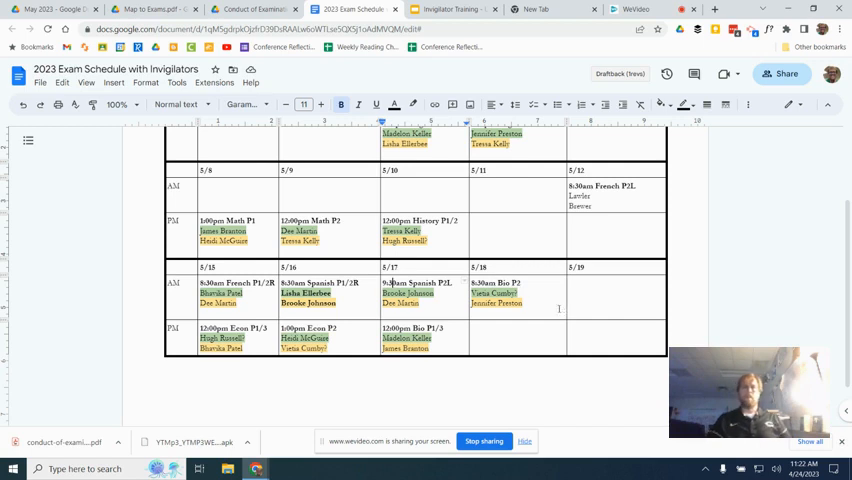
Scroll the 2023 IB Invigilator Schedule table down through the late-May sessions.
scroll(down, 3)
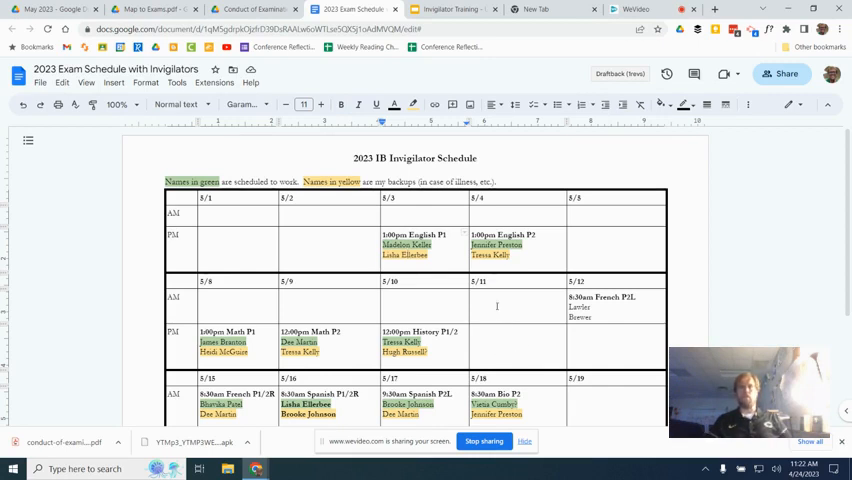
scroll(down, 3)
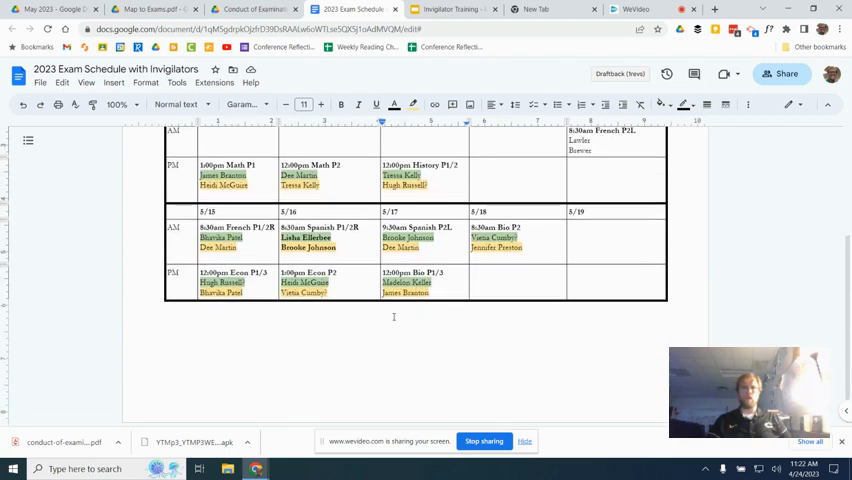